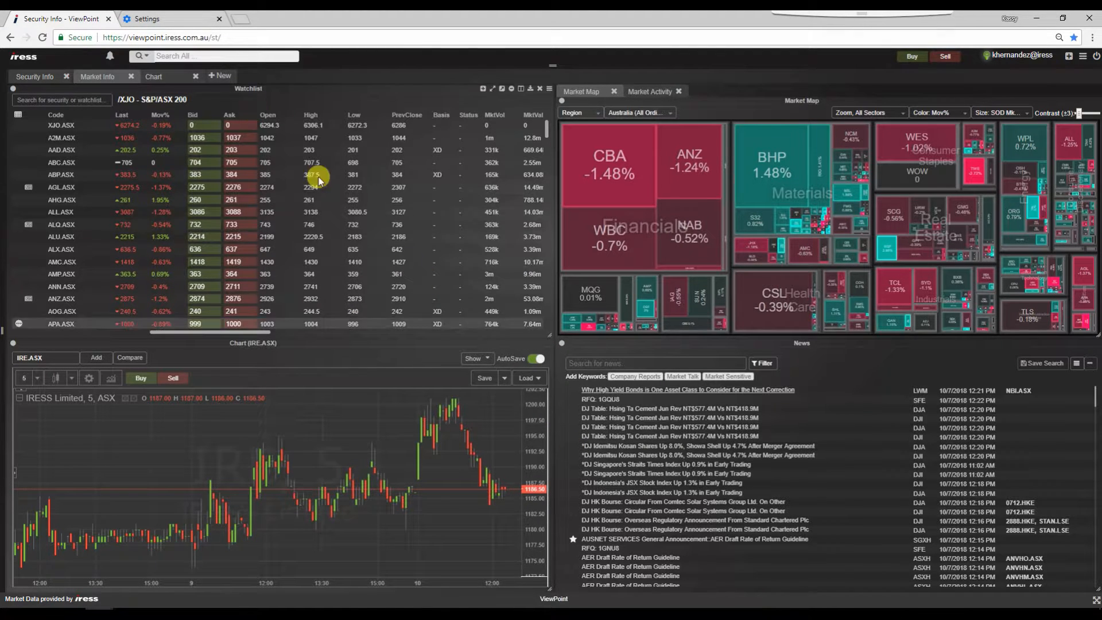
# - Switch to Chrome's settings page to confirm pop-ups are allowed
pyautogui.click(162, 19)
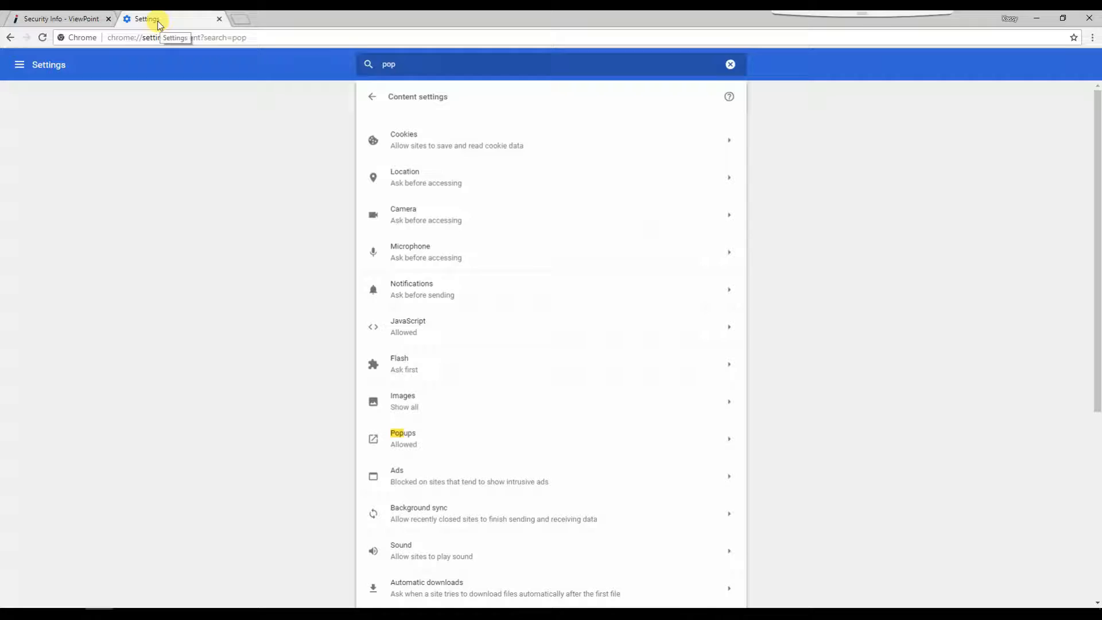
pyautogui.moveTo(501, 456)
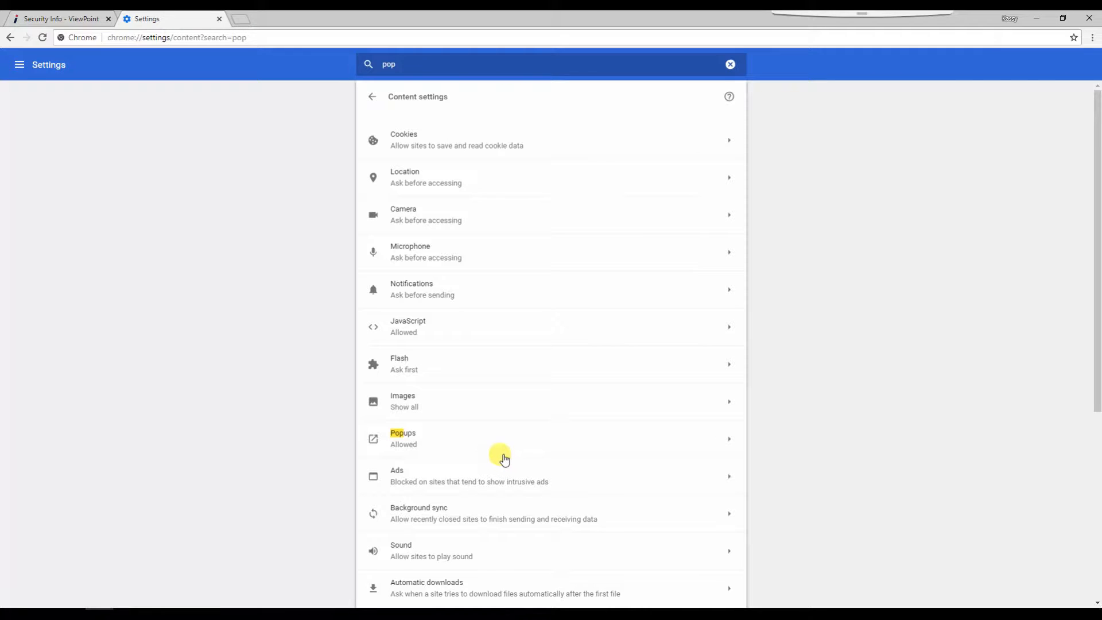
pyautogui.moveTo(457, 451)
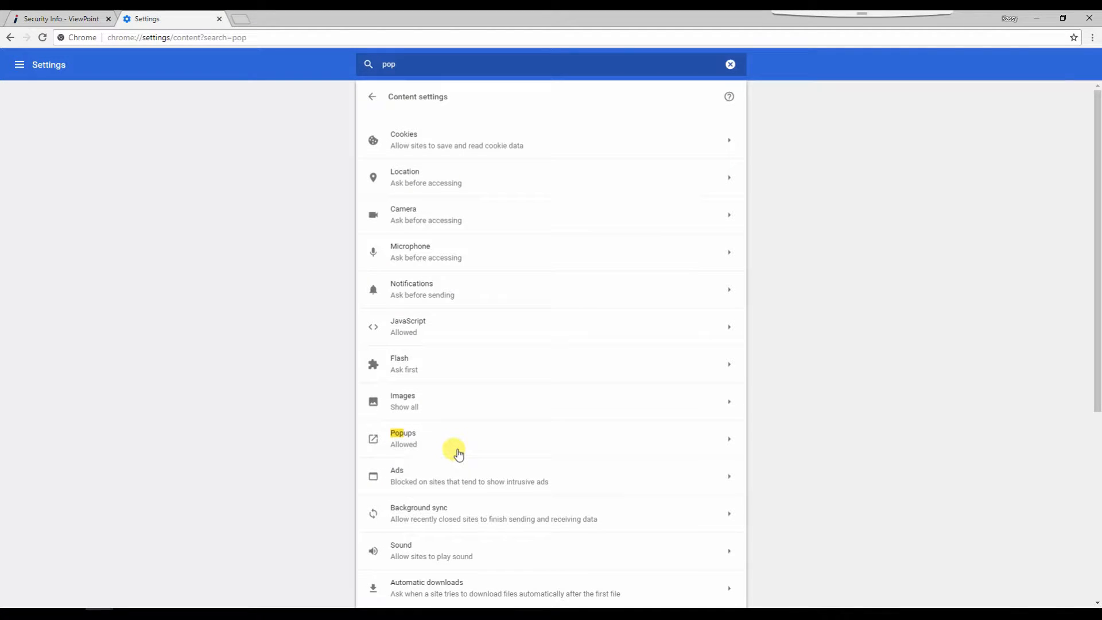
# - Return to the ViewPoint workspace and bring up the log-out confirmation
pyautogui.click(60, 19)
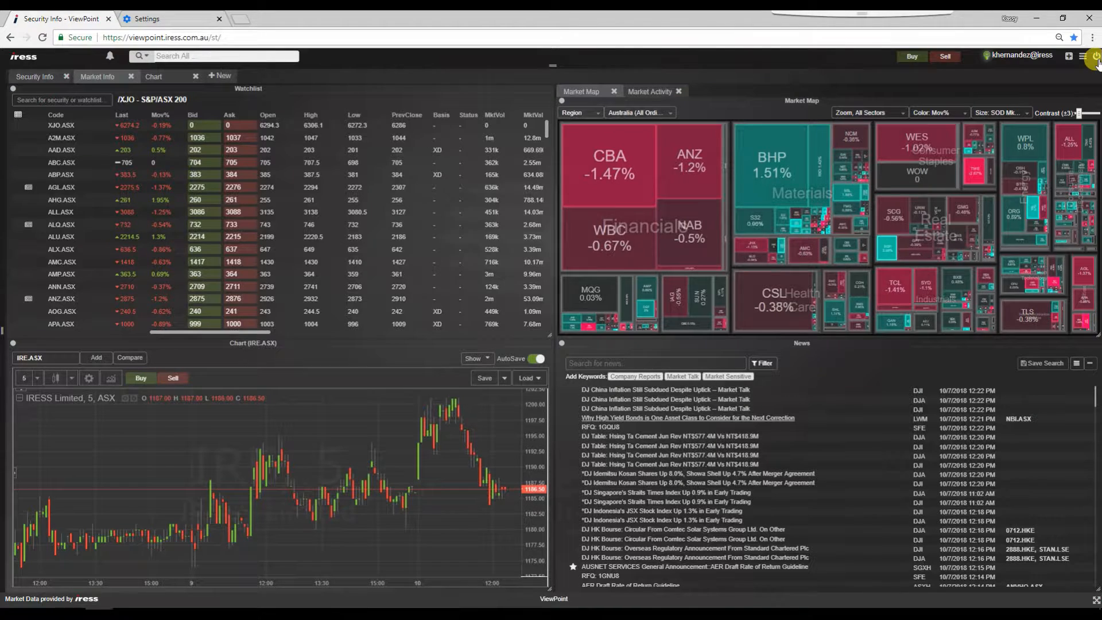
pyautogui.click(1095, 55)
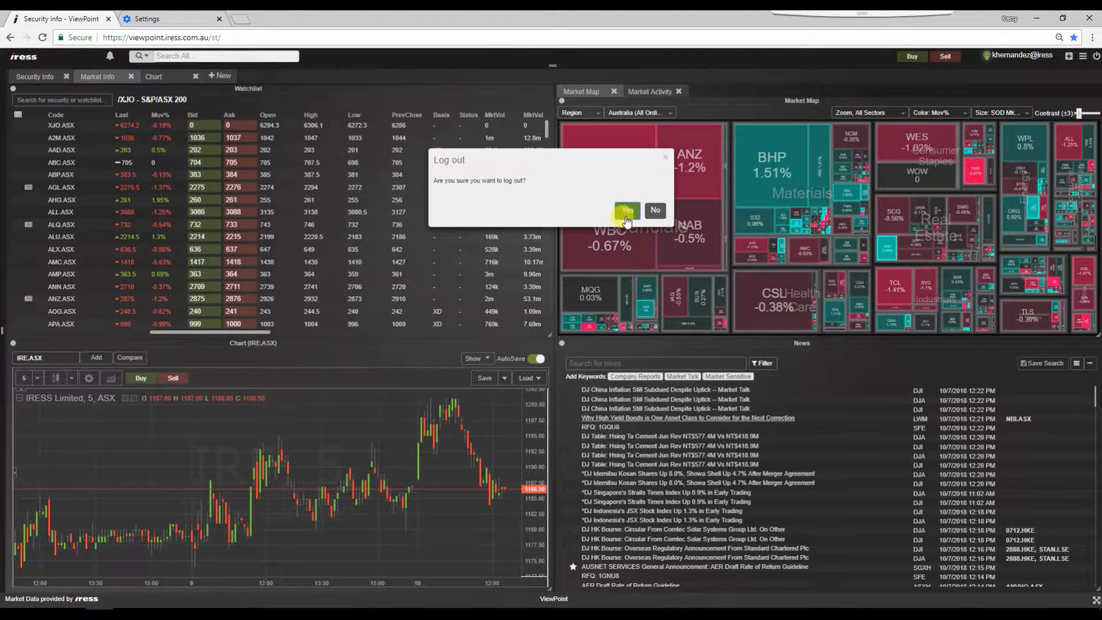
pyautogui.moveTo(665, 162)
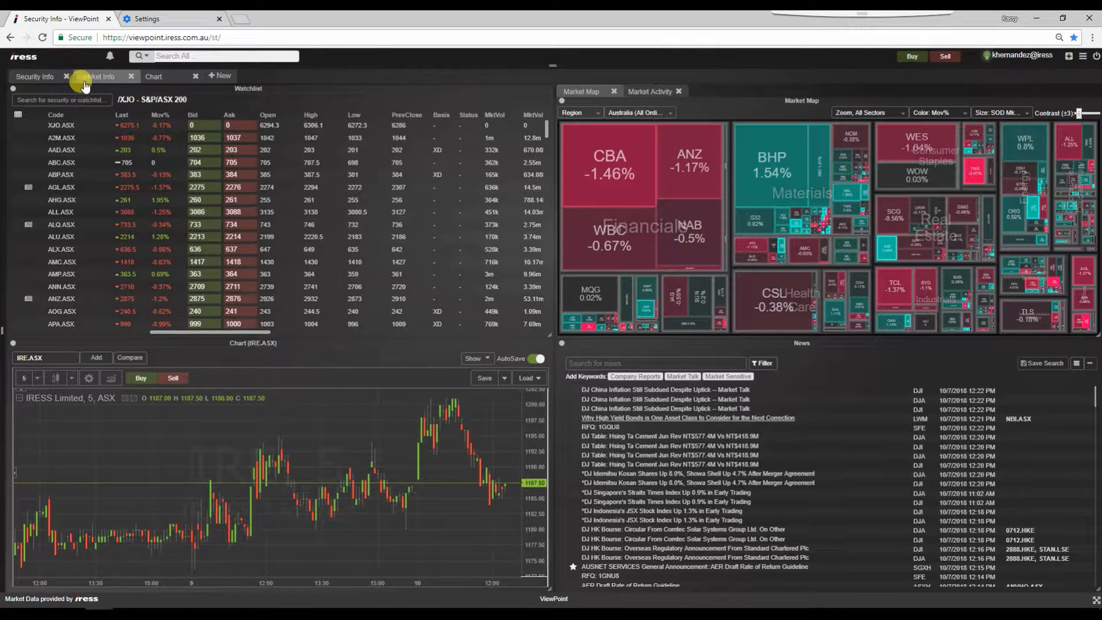
pyautogui.moveTo(94, 76)
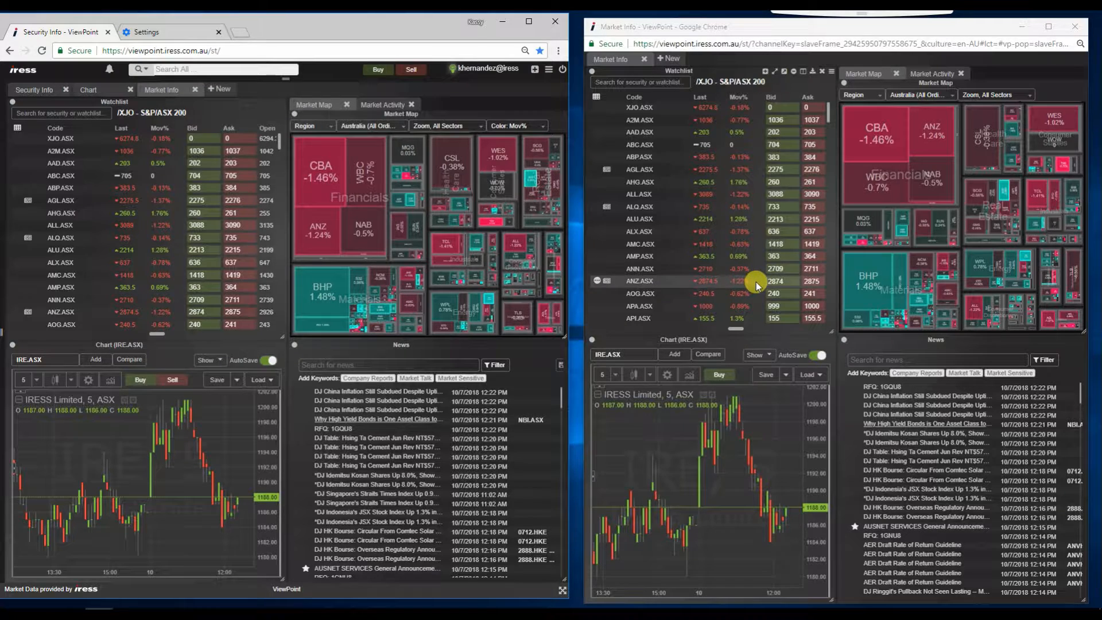
pyautogui.moveTo(66, 31)
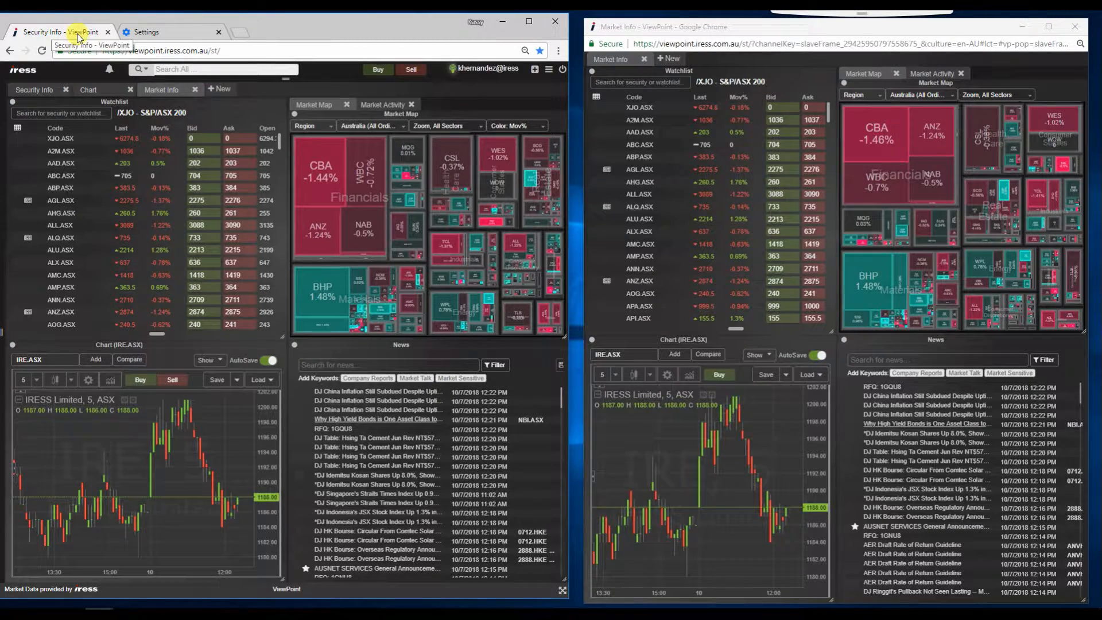
pyautogui.moveTo(320, 74)
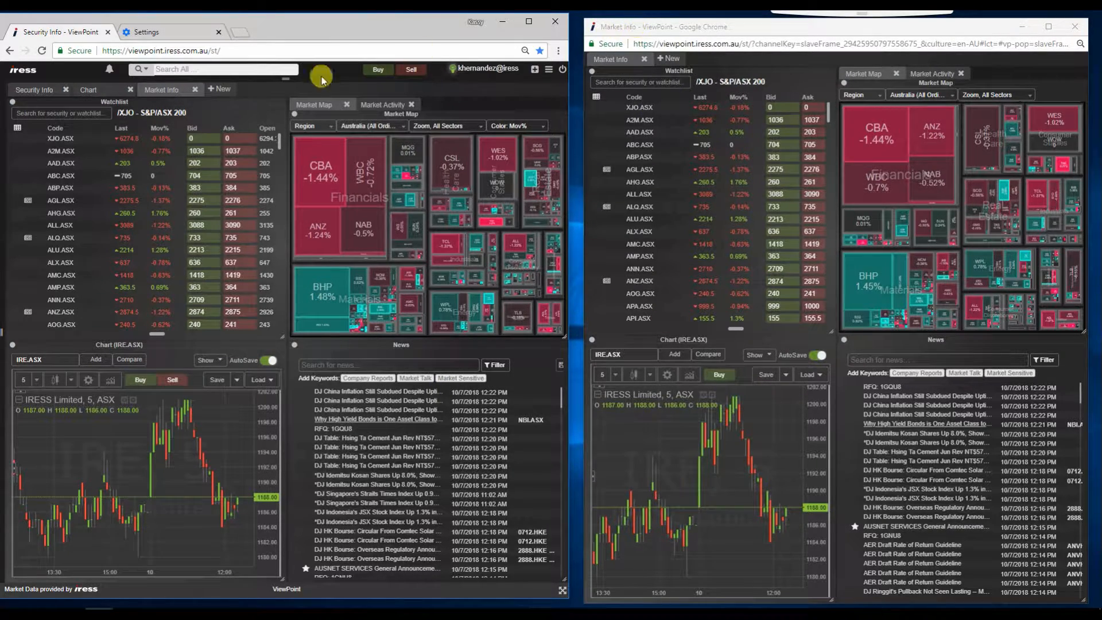
pyautogui.moveTo(34, 92)
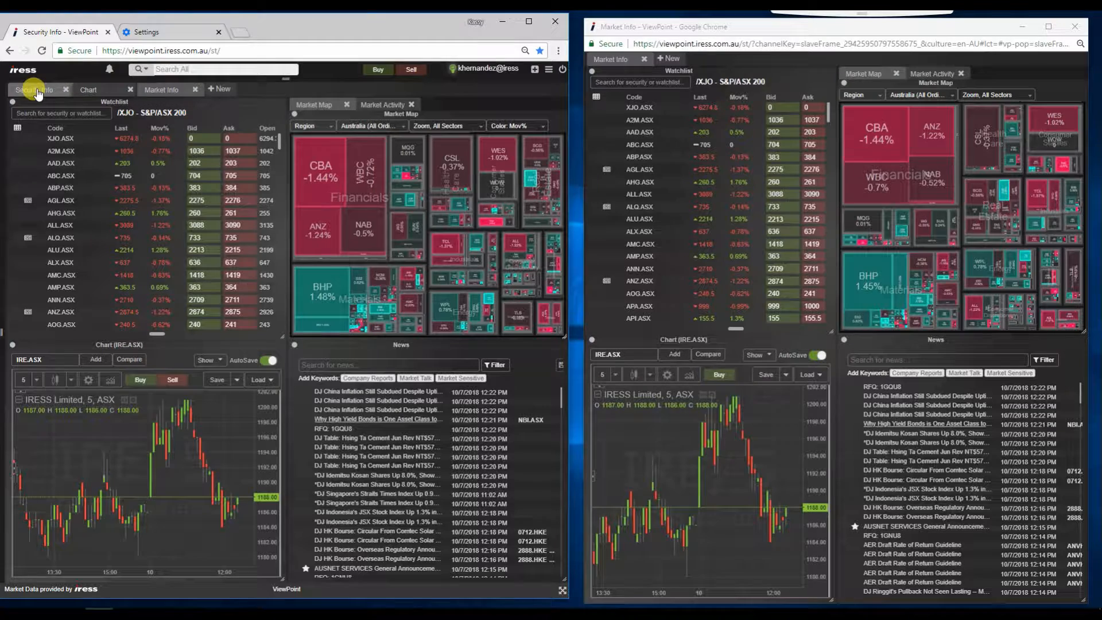
pyautogui.moveTo(35, 92)
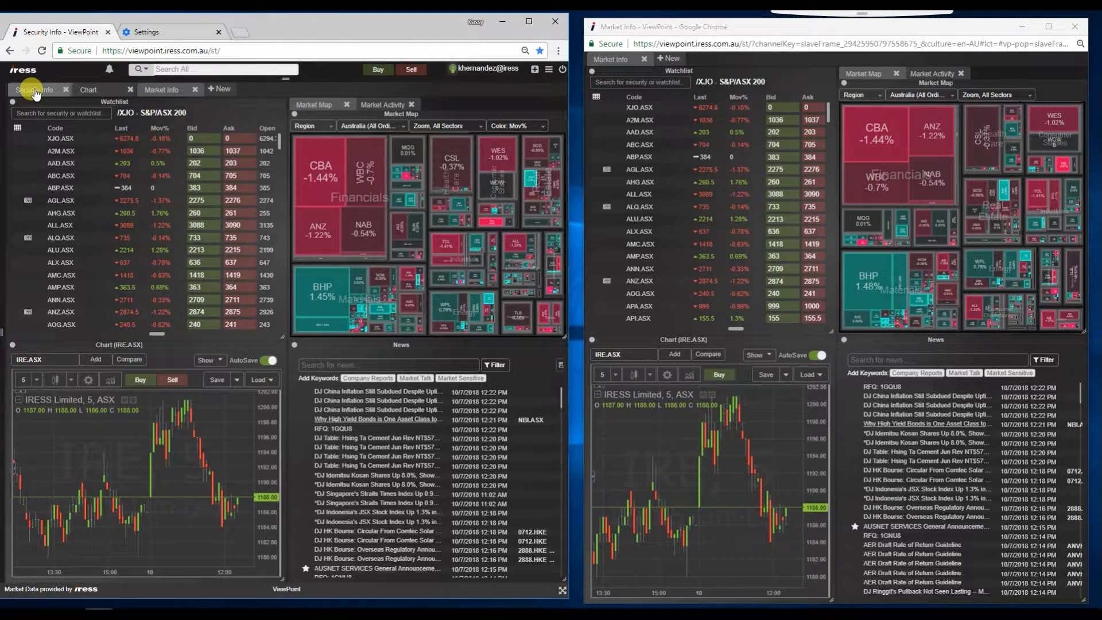
# - Drag the Security Info worksheet tab into the second ViewPoint window
pyautogui.click(34, 88)
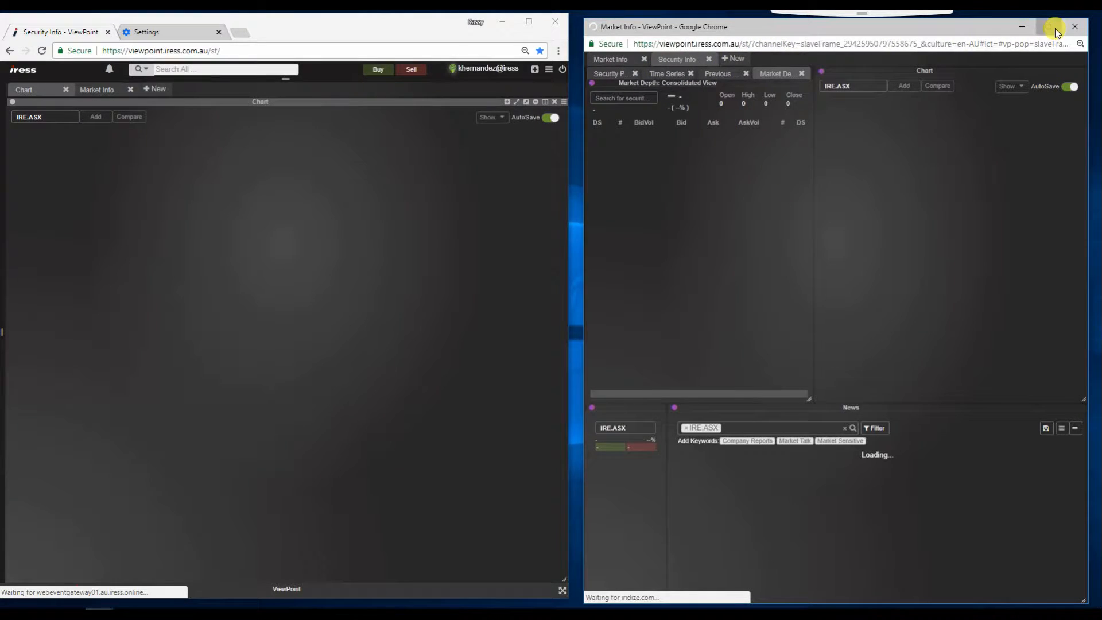
pyautogui.click(1048, 27)
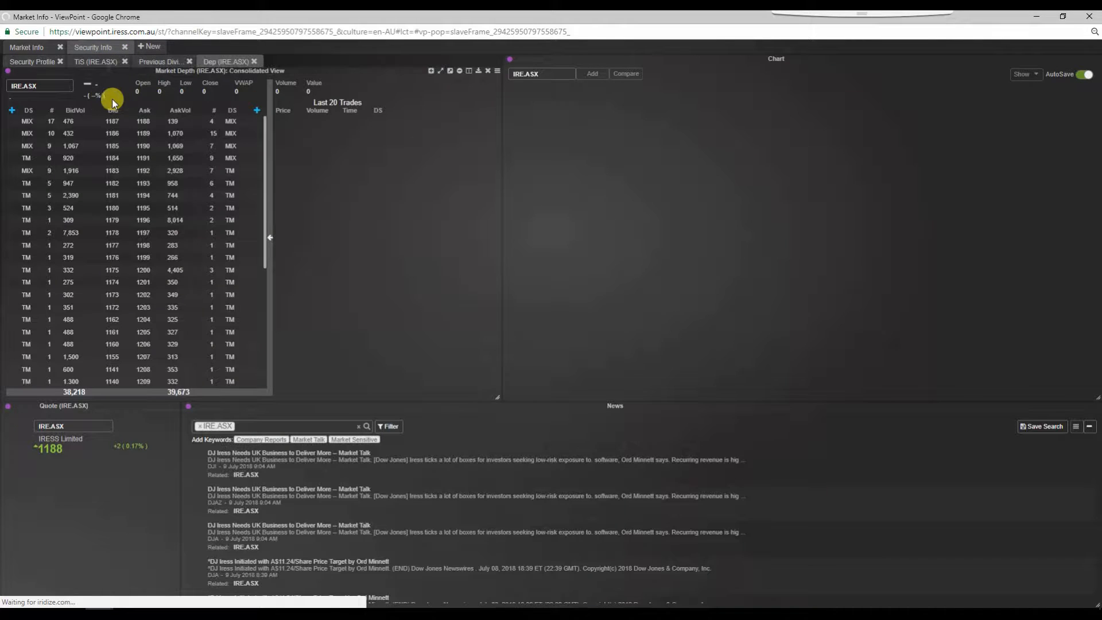
pyautogui.click(27, 46)
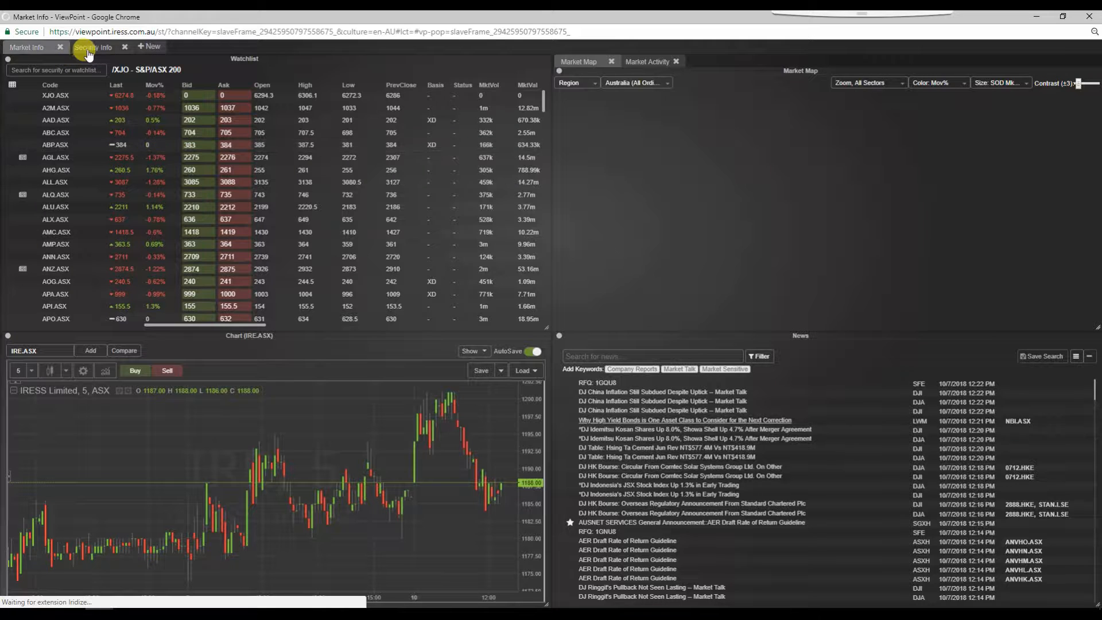
pyautogui.click(92, 47)
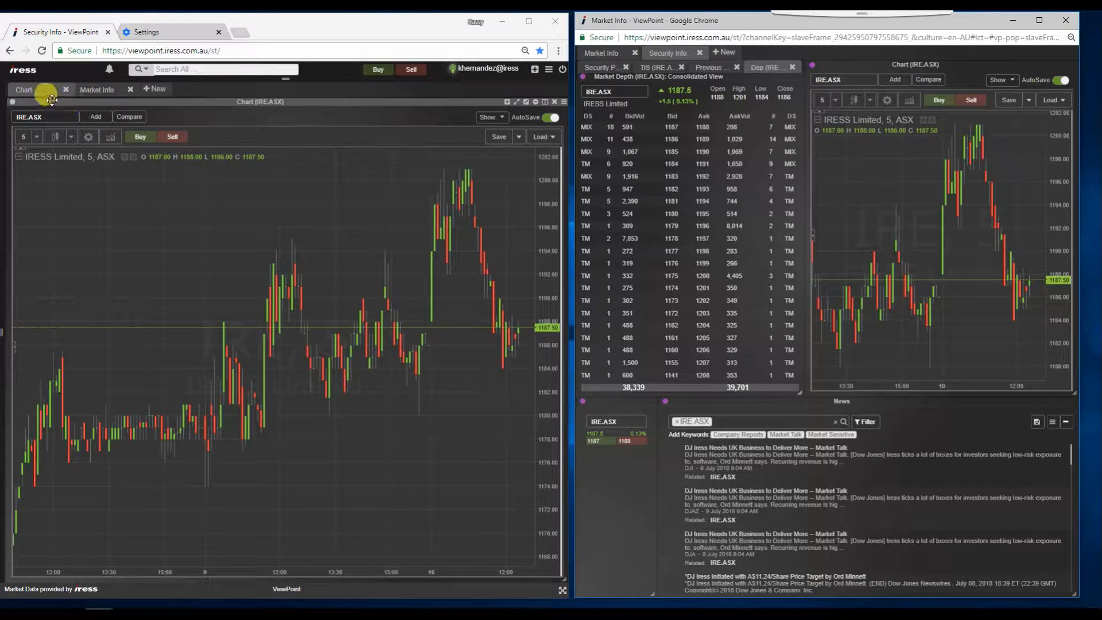
pyautogui.moveTo(25, 89)
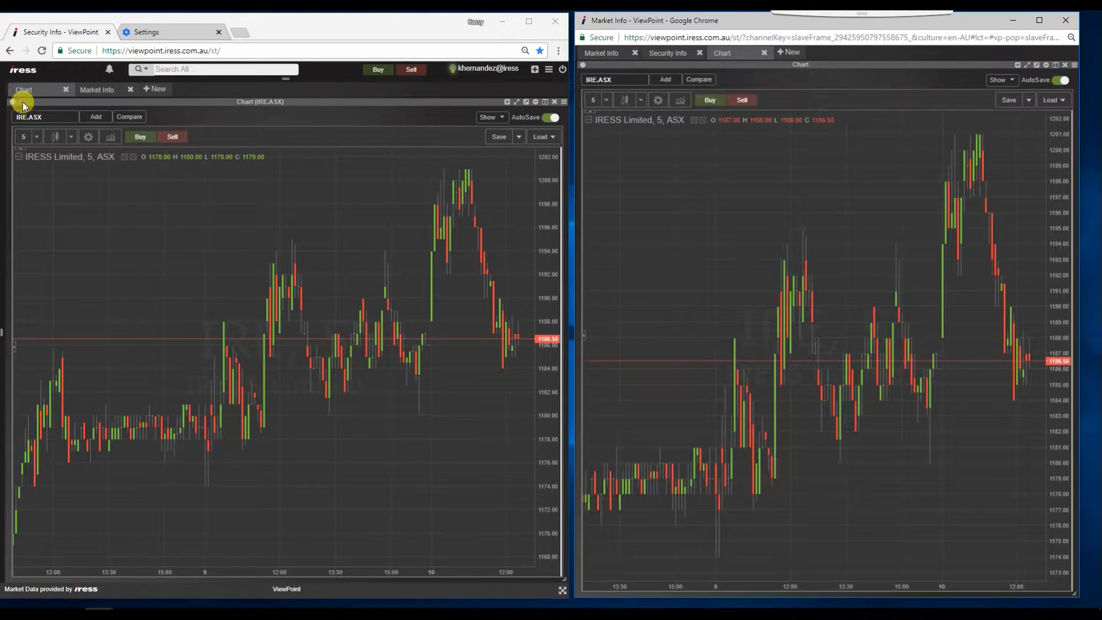
pyautogui.moveTo(836, 301)
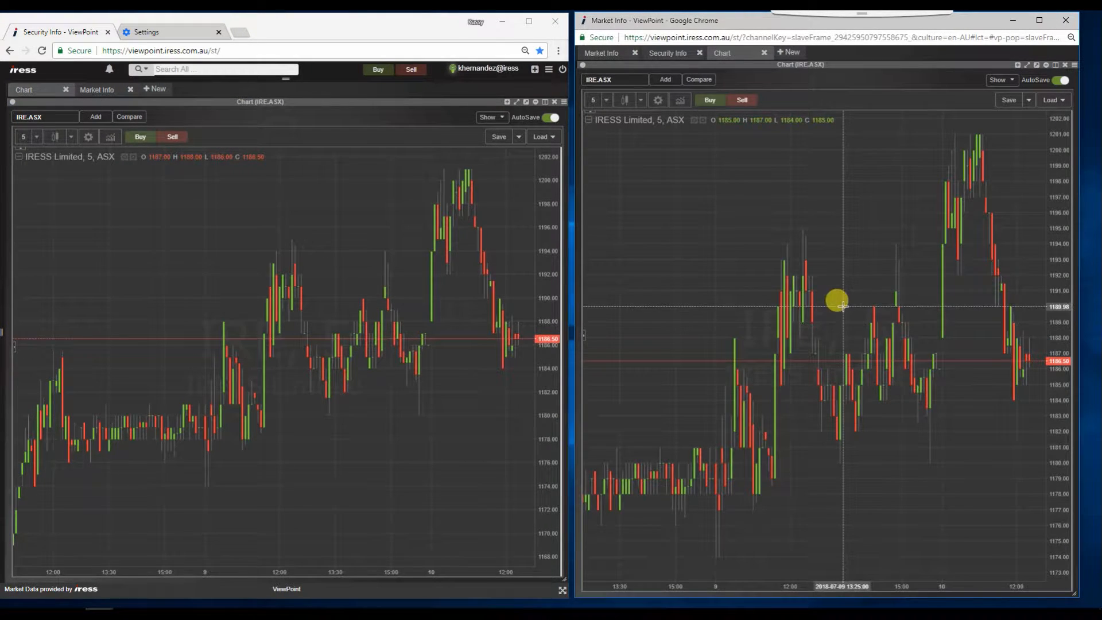
pyautogui.moveTo(815, 344)
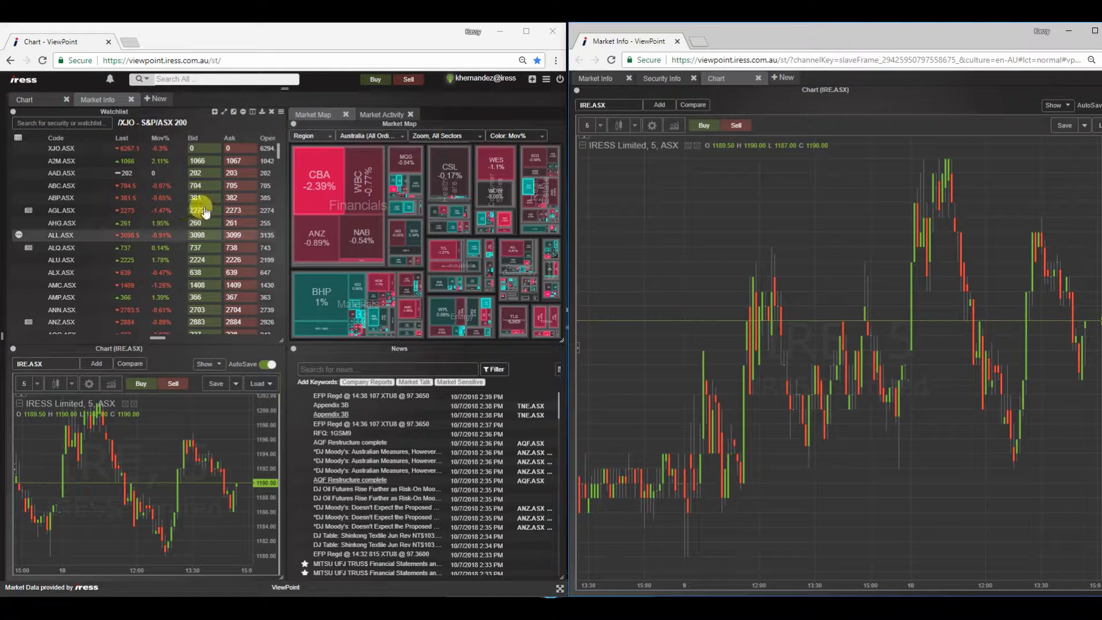
pyautogui.moveTo(808, 253)
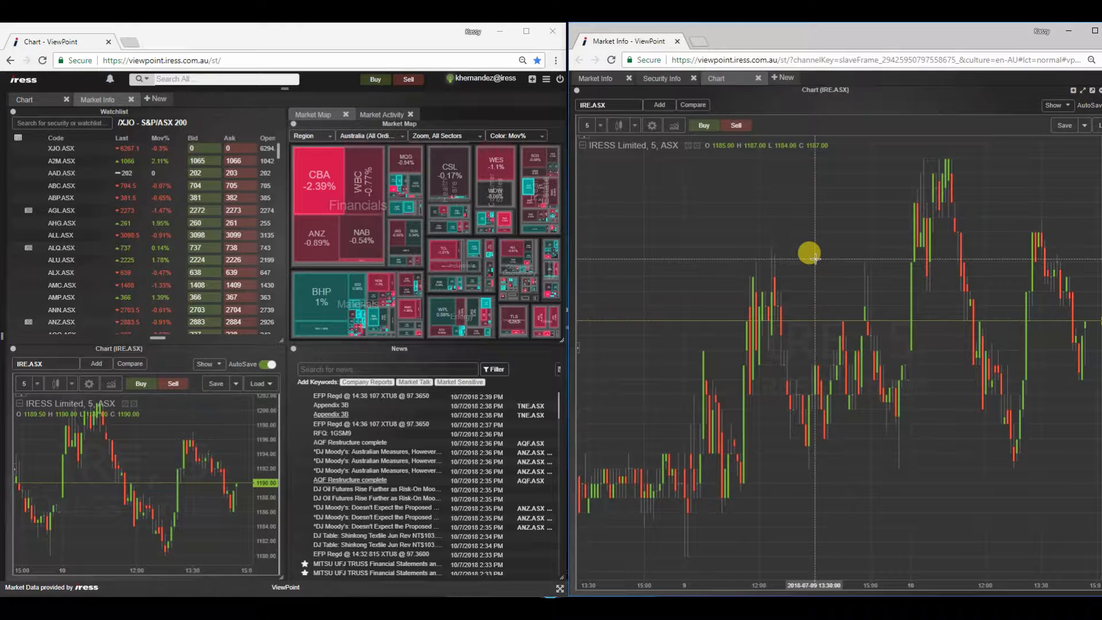
pyautogui.moveTo(718, 97)
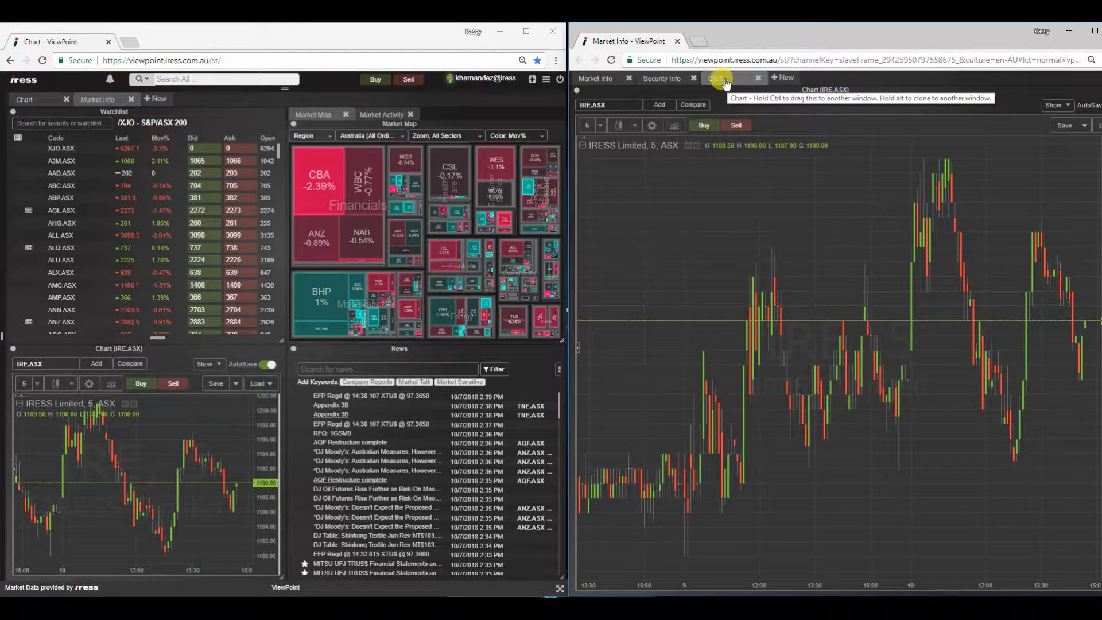
pyautogui.moveTo(594, 78)
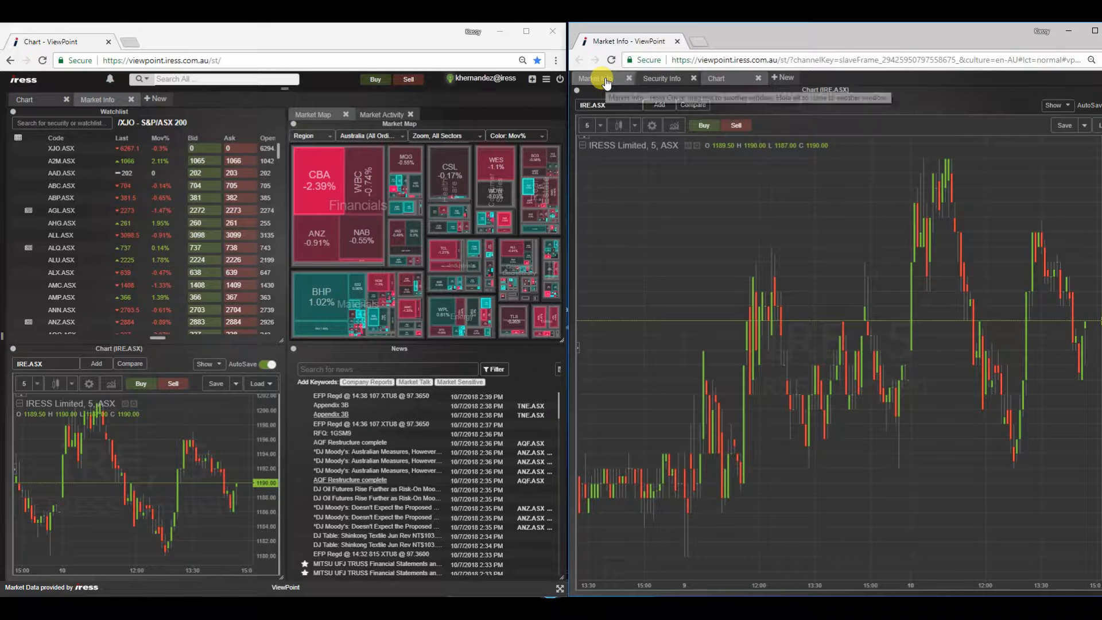
# - Select the Market Info worksheet tab in the right-hand window
pyautogui.click(594, 78)
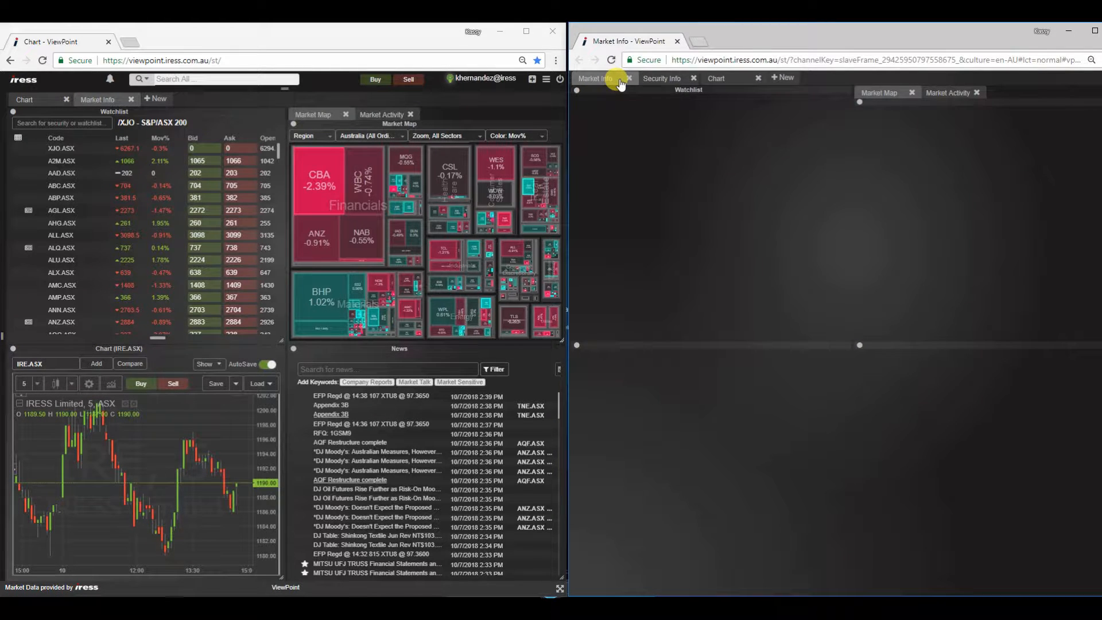
pyautogui.click(596, 79)
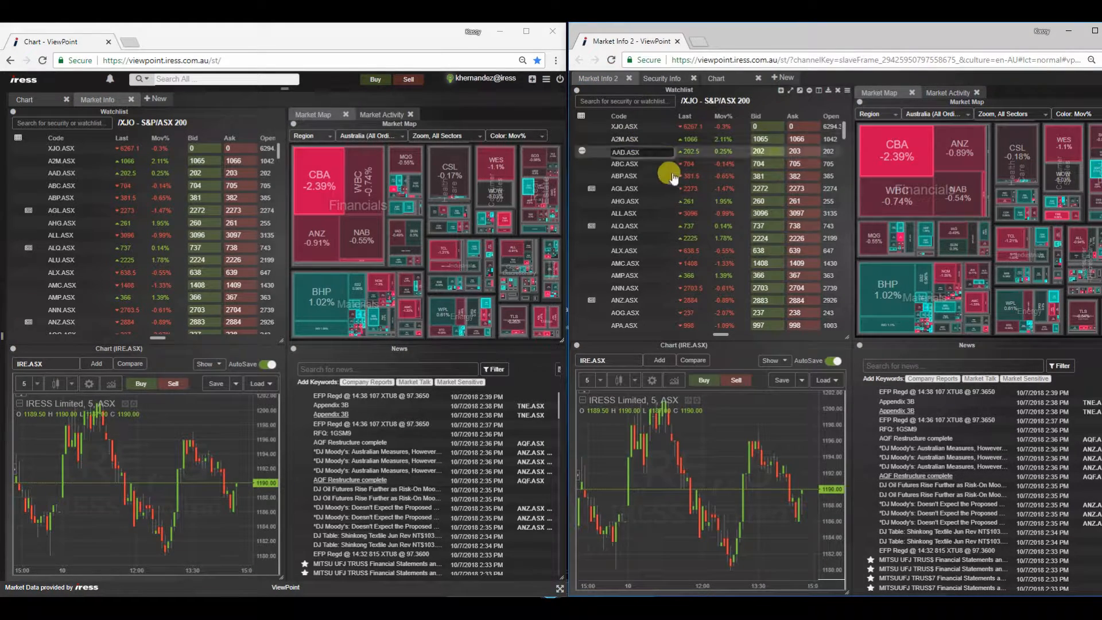
pyautogui.moveTo(707, 226)
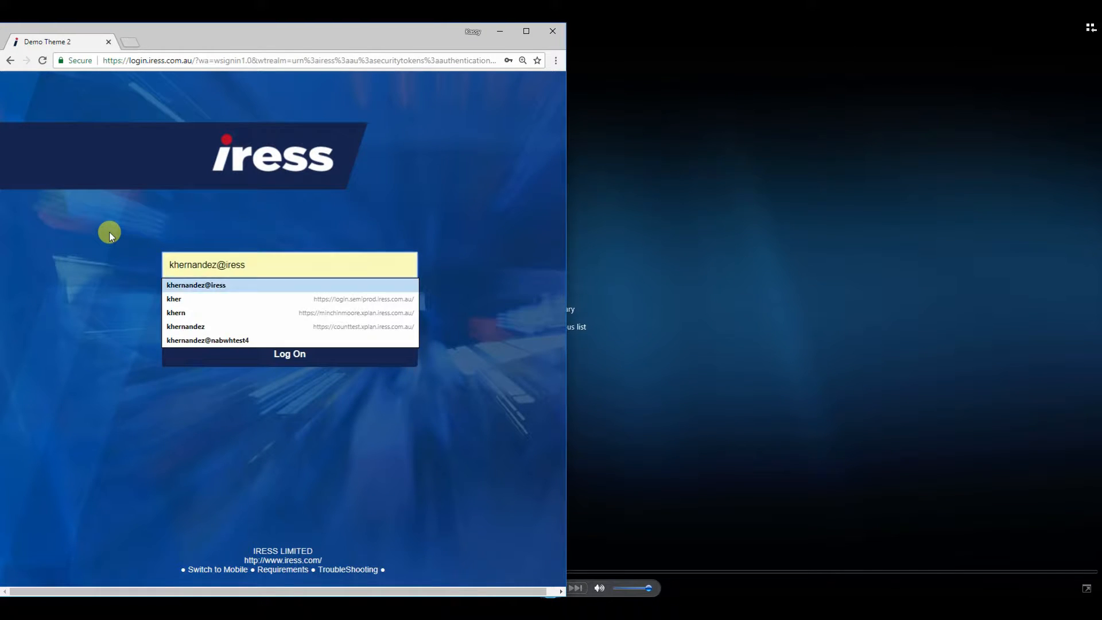
# - Log on with the remembered username, choosing ViewPoint as the product
pyautogui.click(288, 353)
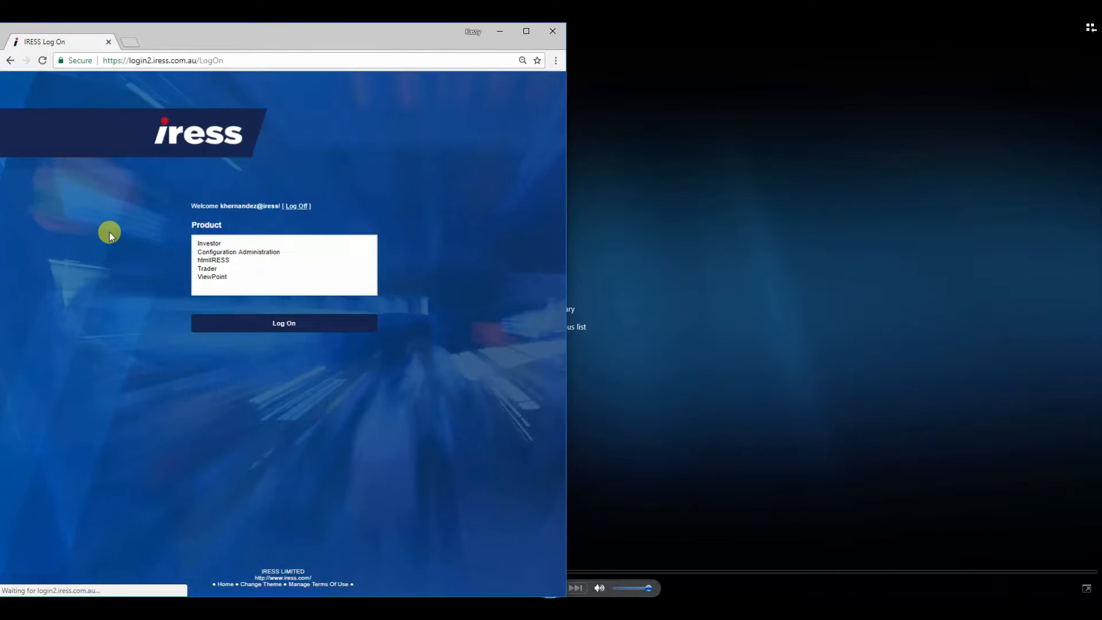
pyautogui.click(211, 276)
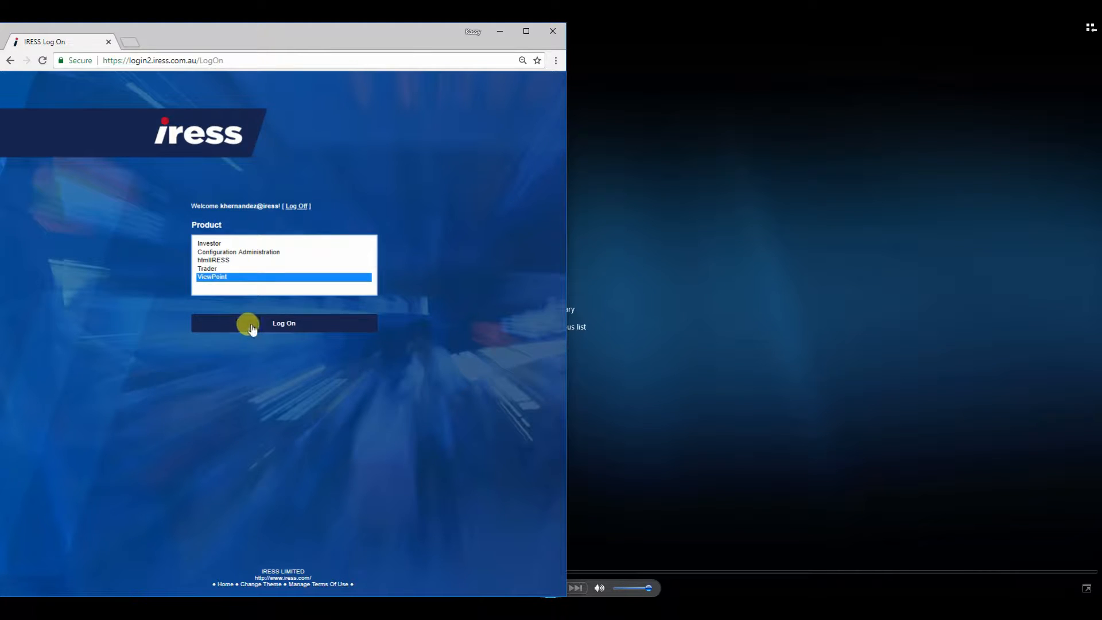
pyautogui.click(283, 323)
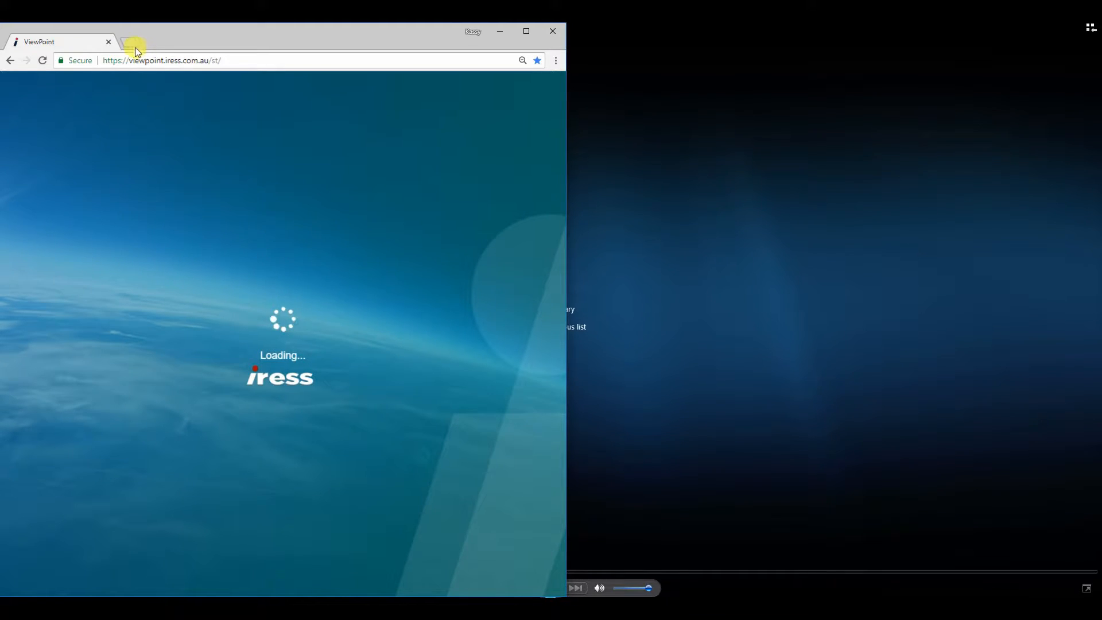
pyautogui.moveTo(130, 50)
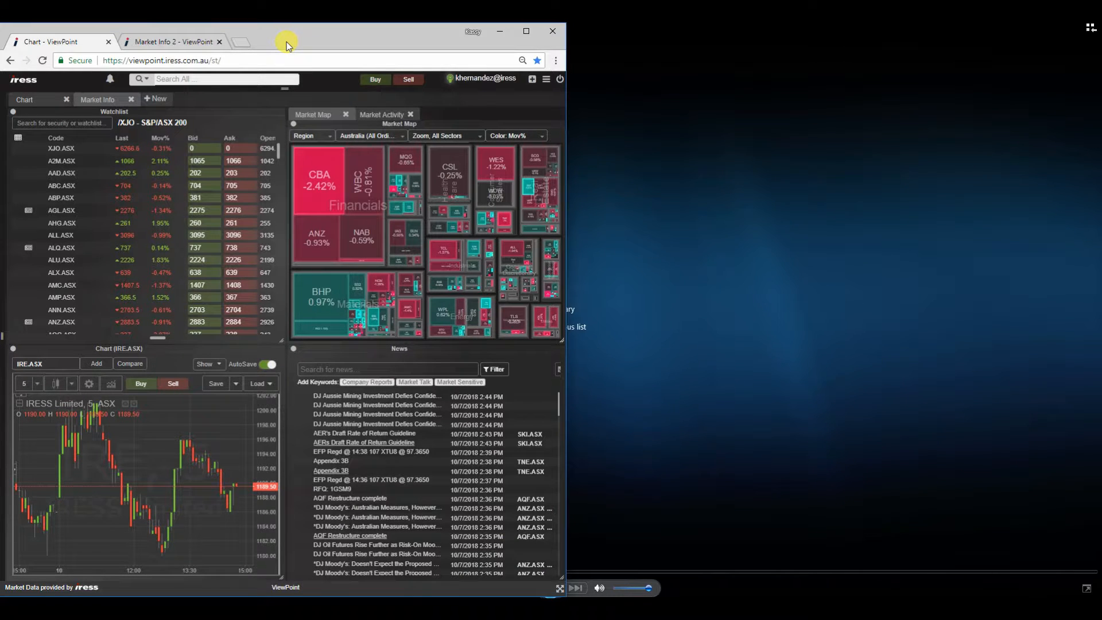
pyautogui.moveTo(165, 41)
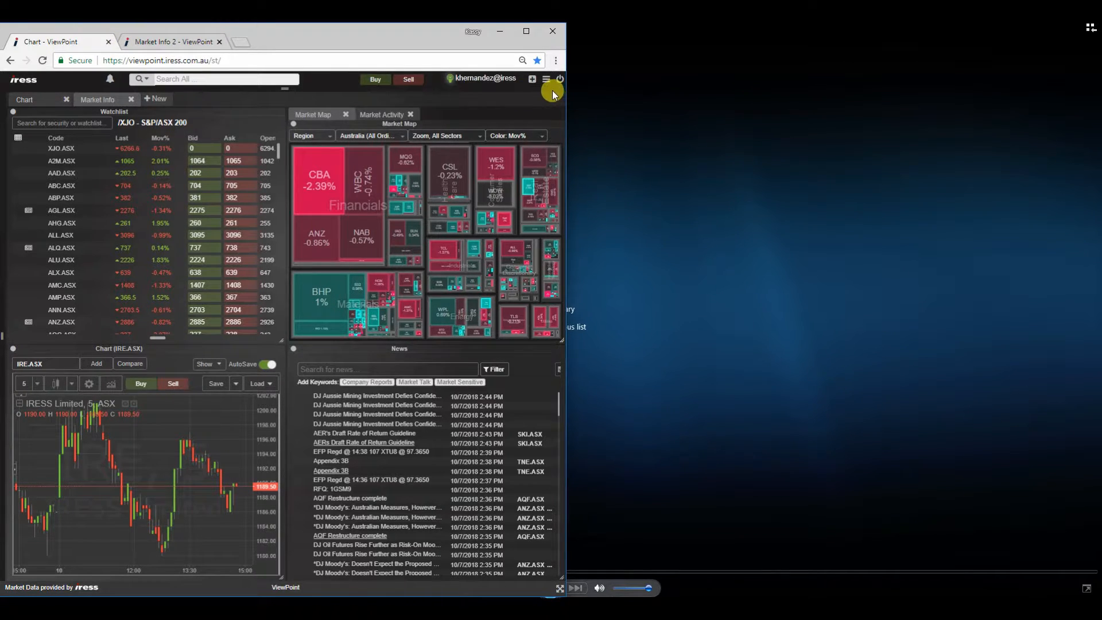
pyautogui.moveTo(559, 81)
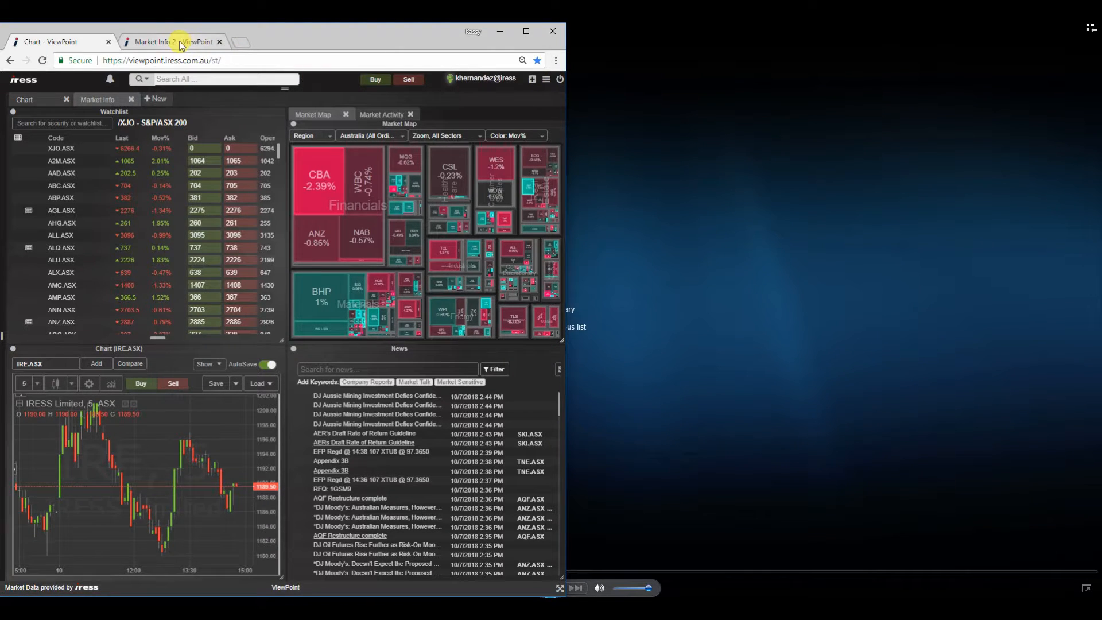
# - Drag the Market Info 2 browser tab out into a separate window
pyautogui.click(172, 41)
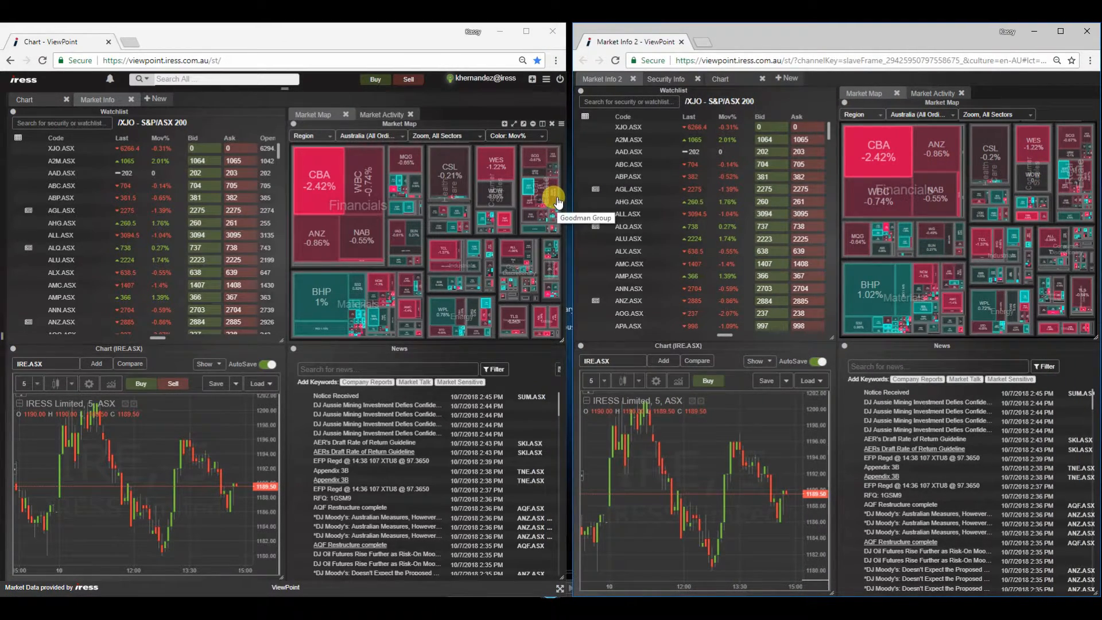
pyautogui.moveTo(603, 143)
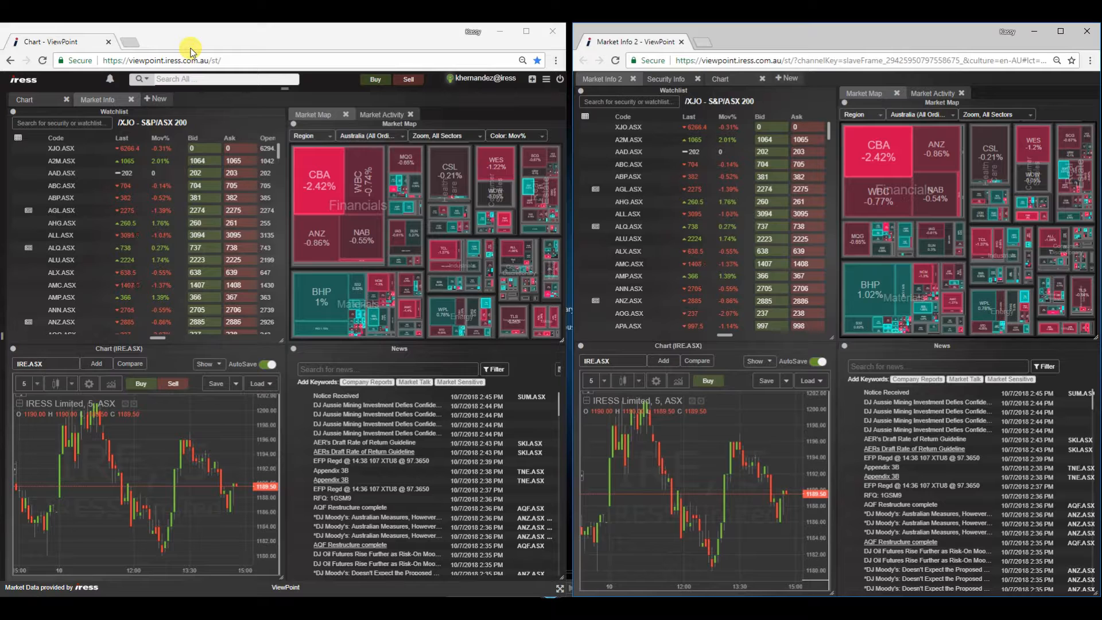
pyautogui.moveTo(139, 47)
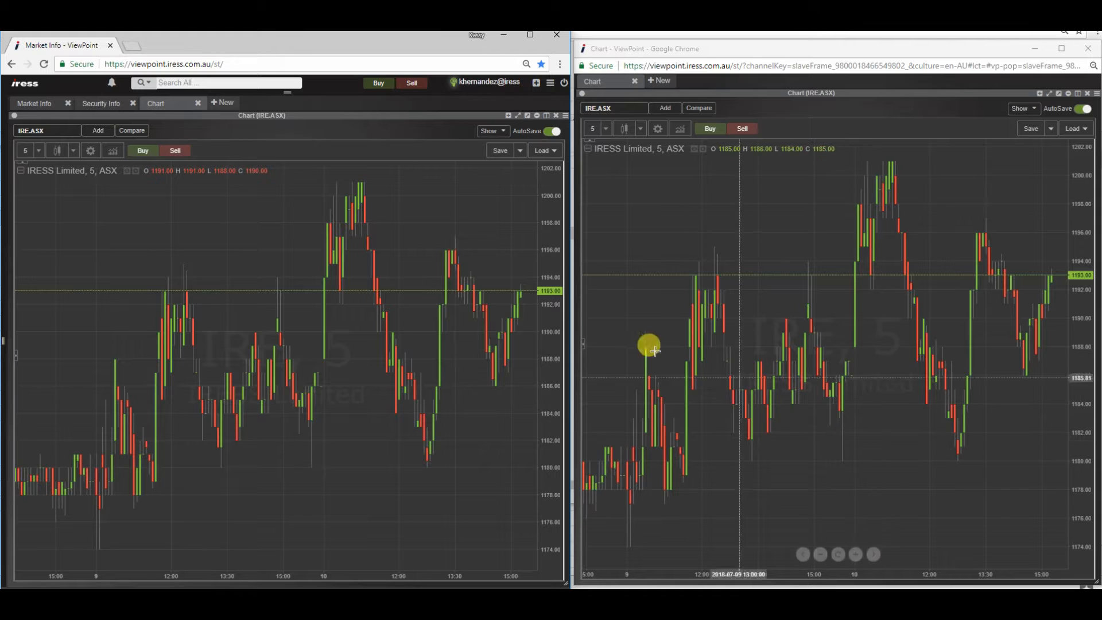
pyautogui.moveTo(640, 492)
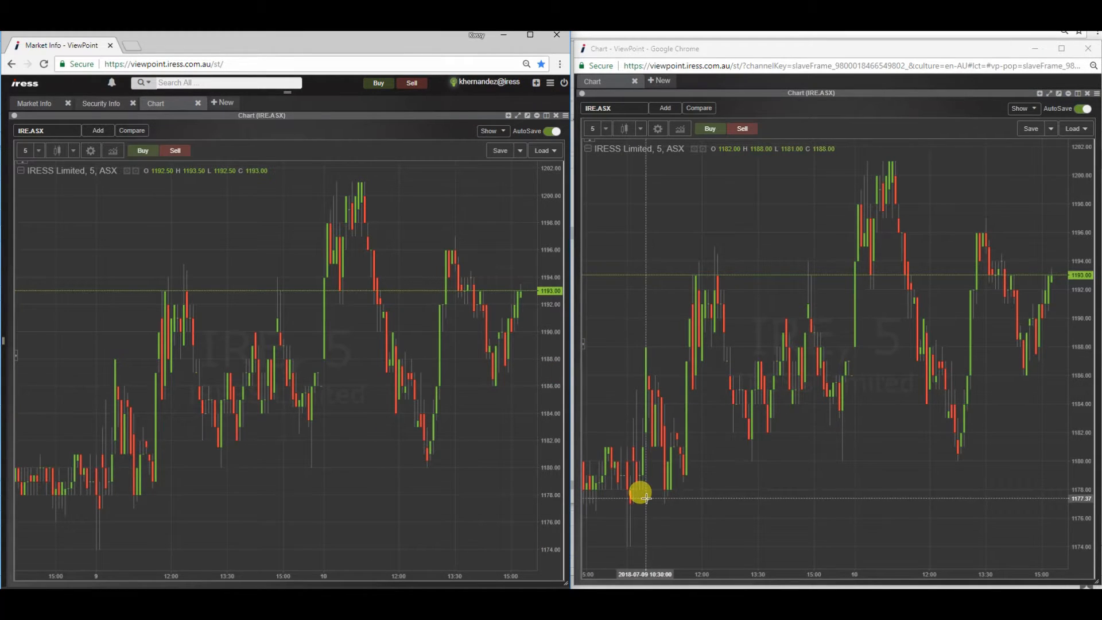
pyautogui.moveTo(50, 128)
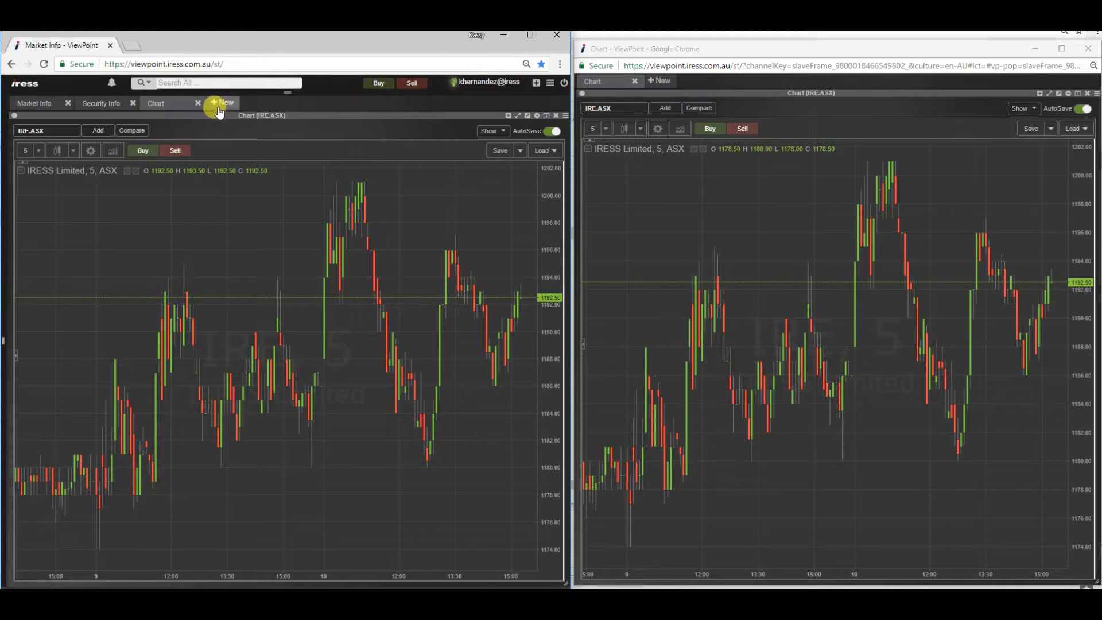
# - Add a new blank worksheet, then try another in the second window
pyautogui.click(222, 104)
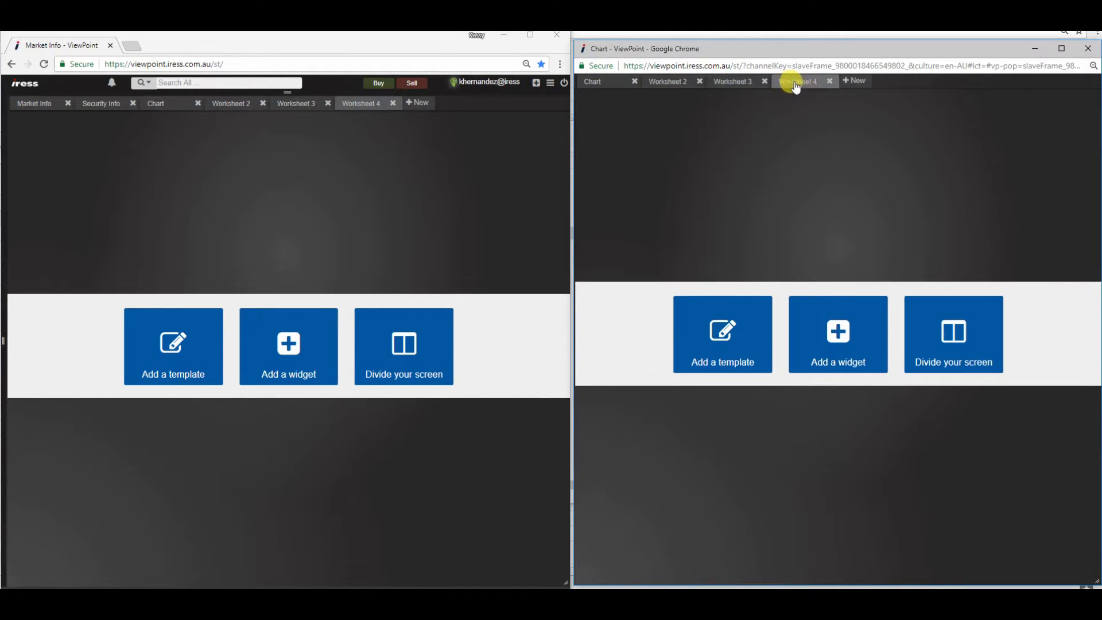
pyautogui.click(854, 81)
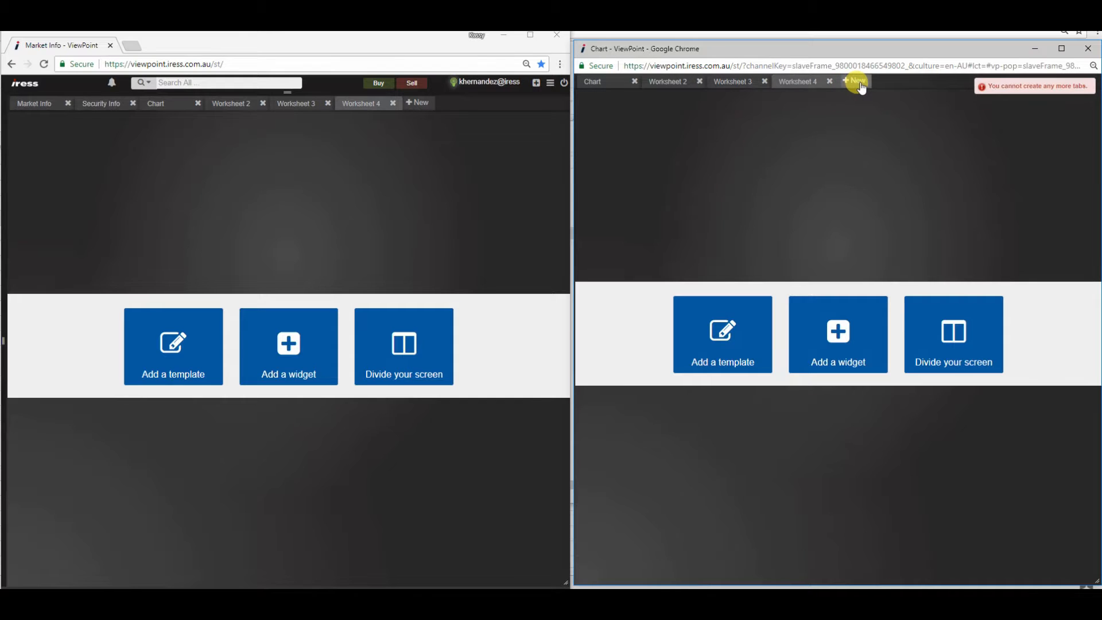